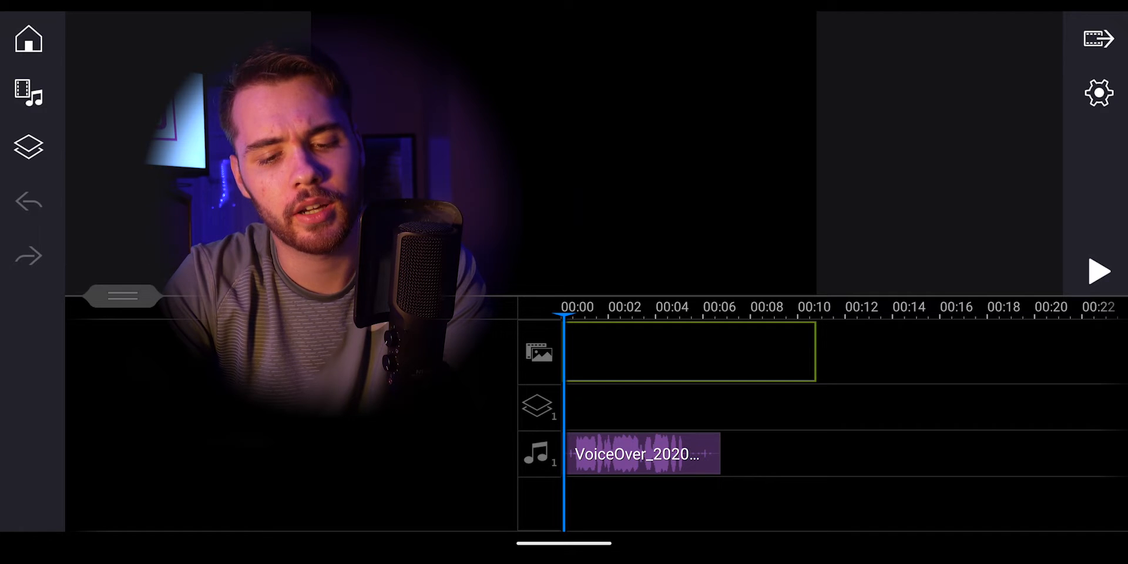
# Step: Select the VoiceOver clip on the audio track to reveal its clip toolbar
pyautogui.click(643, 454)
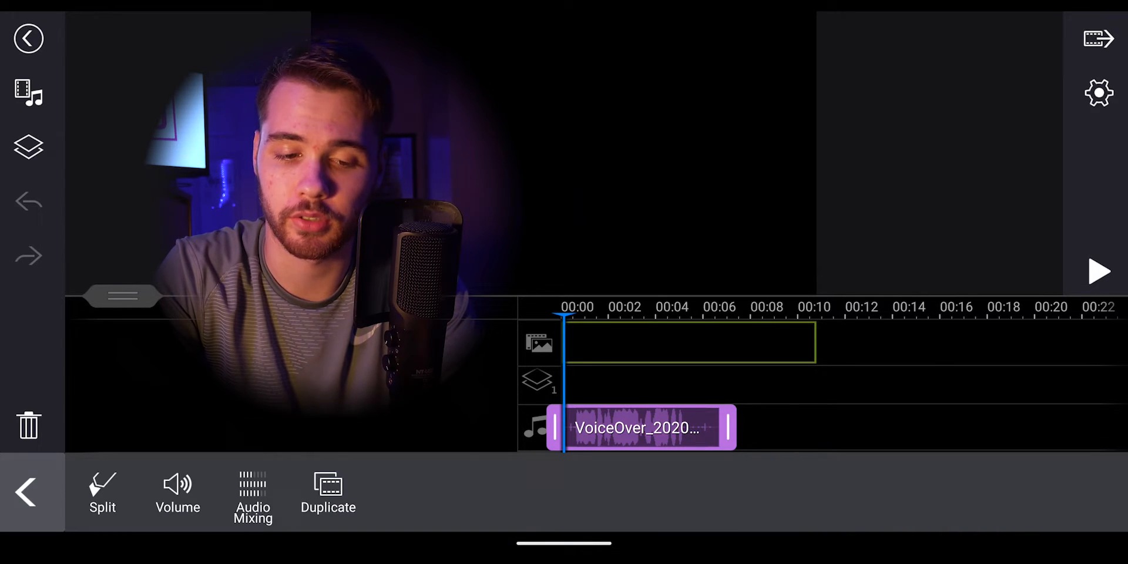
# Step: Enter the Volume adjustments for the voiceover and enable Fade in and Fade out
pyautogui.click(179, 492)
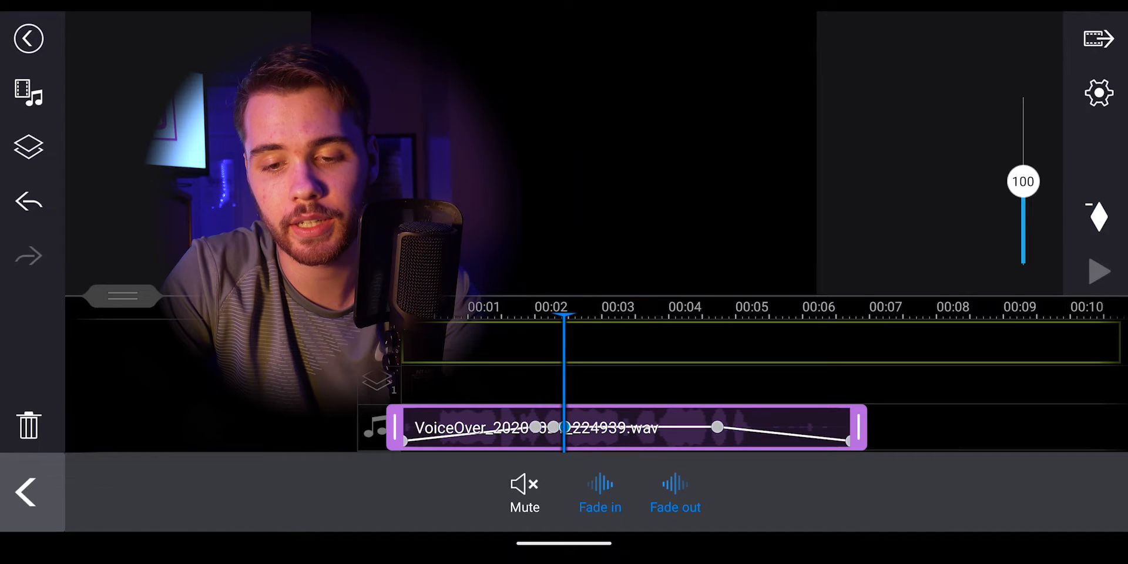
# Step: Keyframe the volume to dip to about half between one and three seconds, ending at zero
pyautogui.moveTo(1024, 181); pyautogui.dragTo(1024, 238)
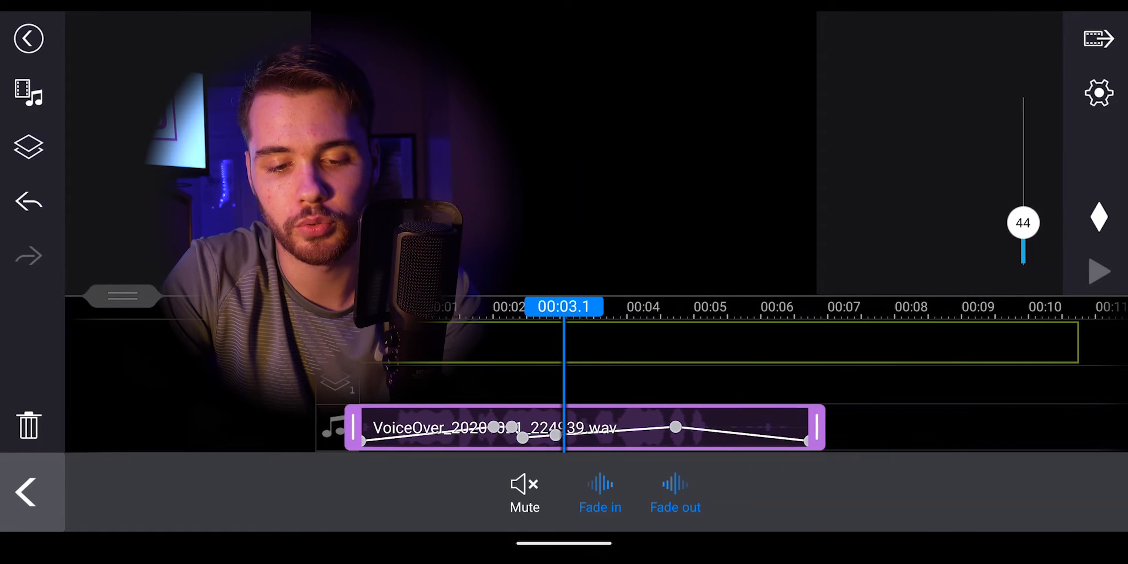
pyautogui.moveTo(1023, 223); pyautogui.dragTo(1023, 197)
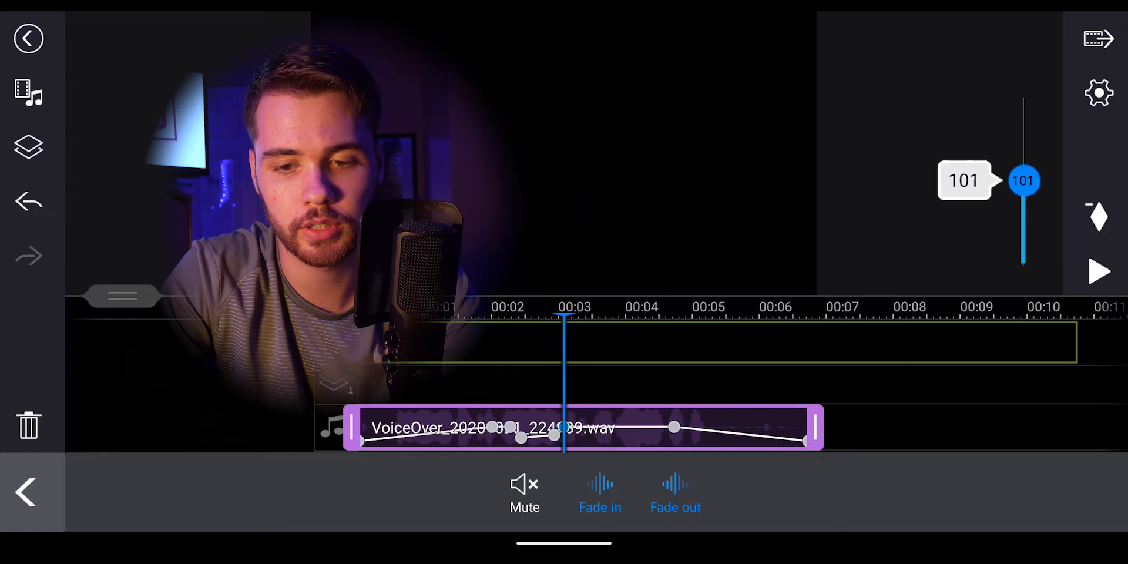
pyautogui.moveTo(1024, 181); pyautogui.dragTo(1023, 225)
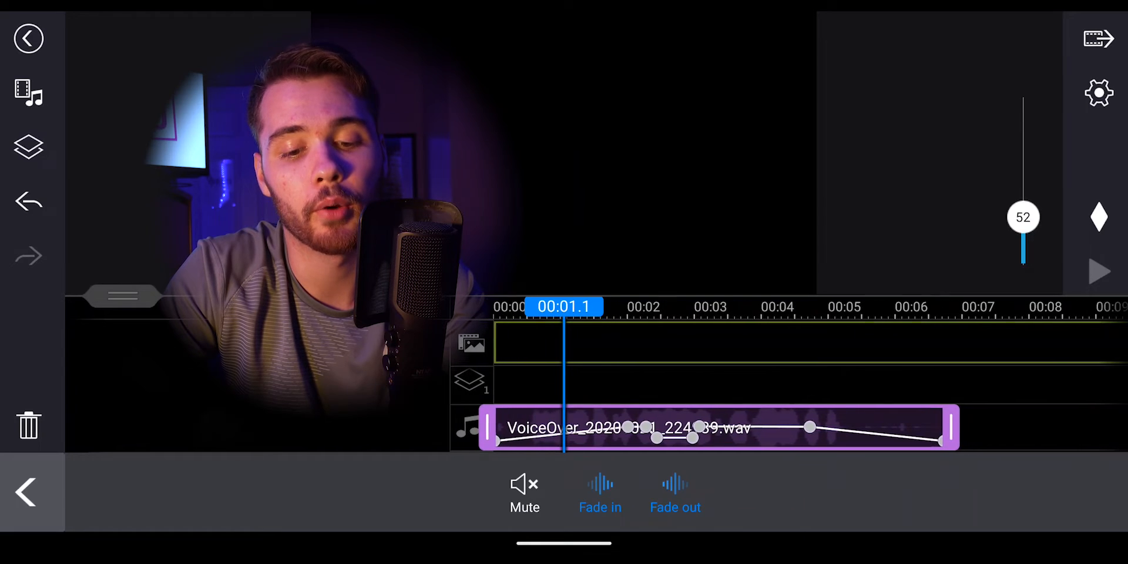
pyautogui.moveTo(1023, 217); pyautogui.dragTo(1023, 183)
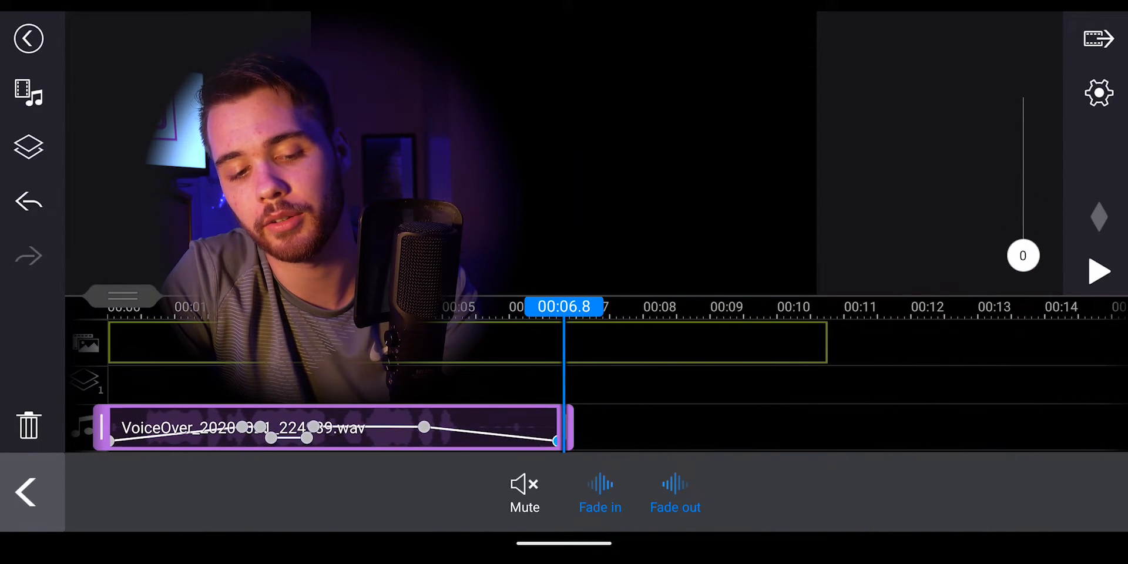
pyautogui.click(28, 494)
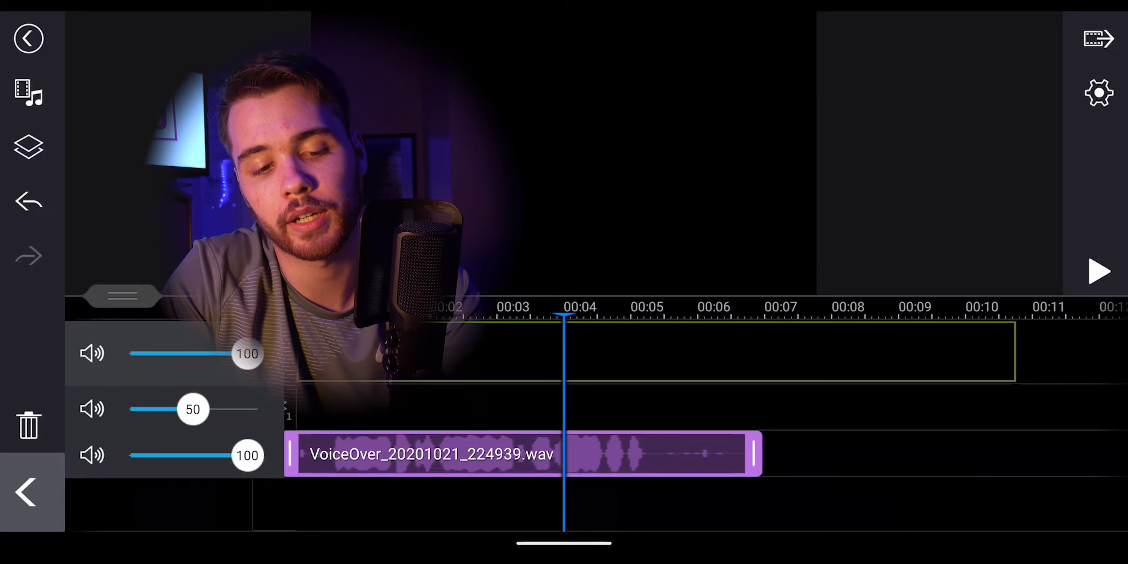
# Step: Drag the middle overlay track's mix level from 50 up to 100 to match the others
pyautogui.moveTo(191, 409); pyautogui.dragTo(259, 409)
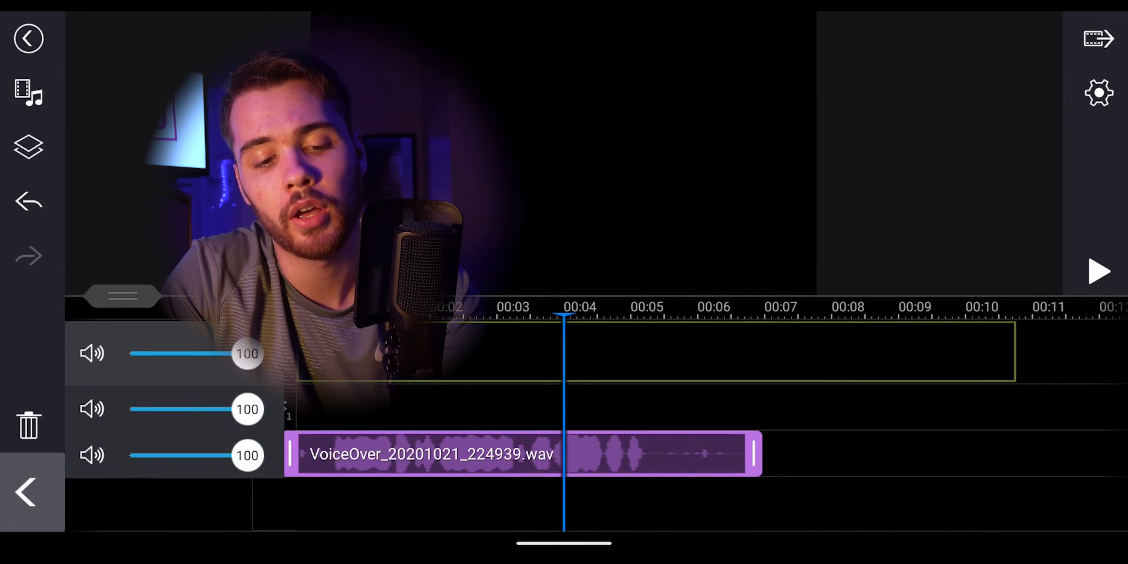